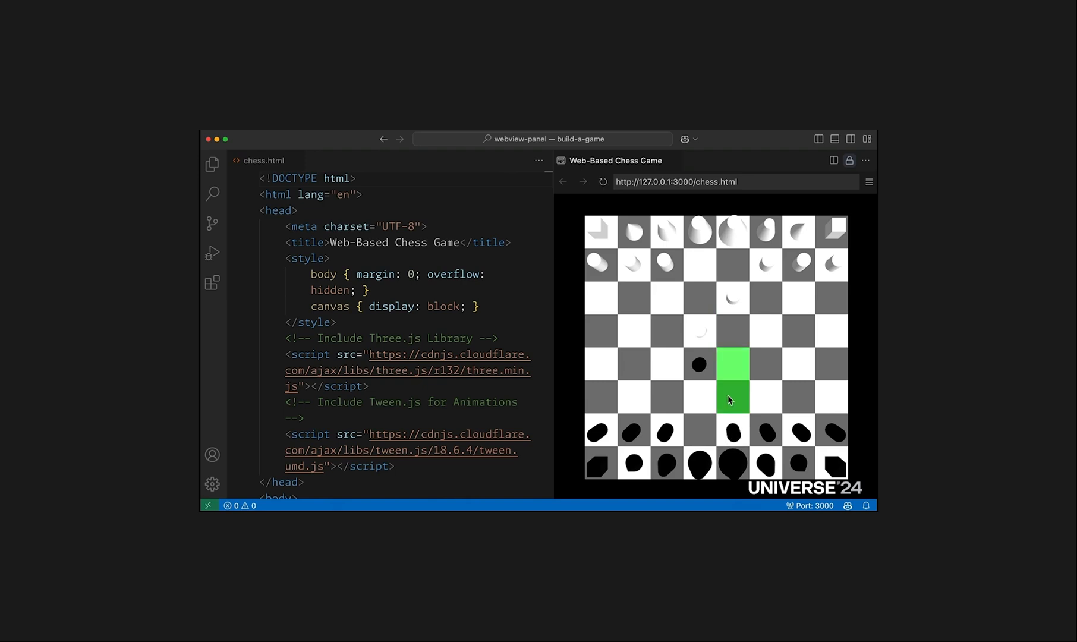
# Prompt Copilot that pieces should drop a soft shadow on the board, using GPT 4o.
pyautogui.click(732, 400)
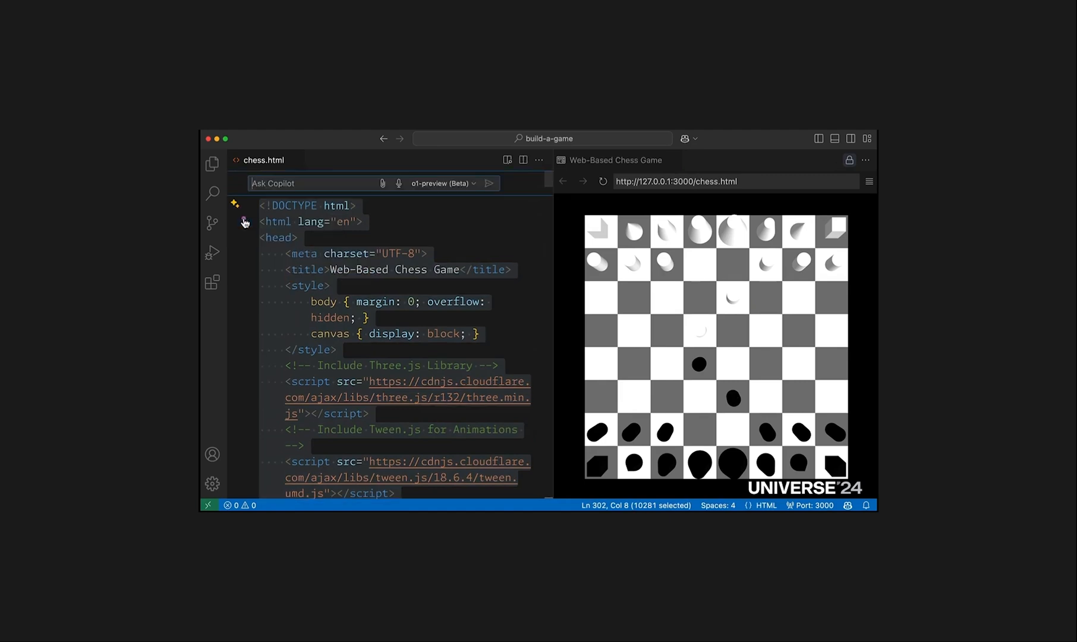
pyautogui.write('Pieces should drop a nice soft shadow on the board')
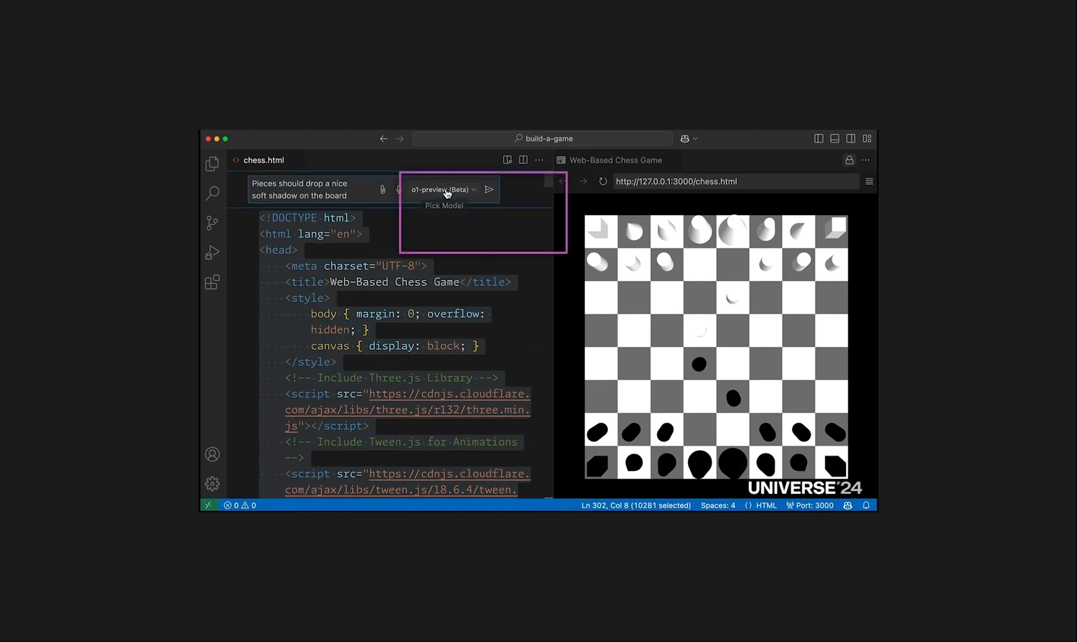
pyautogui.click(442, 189)
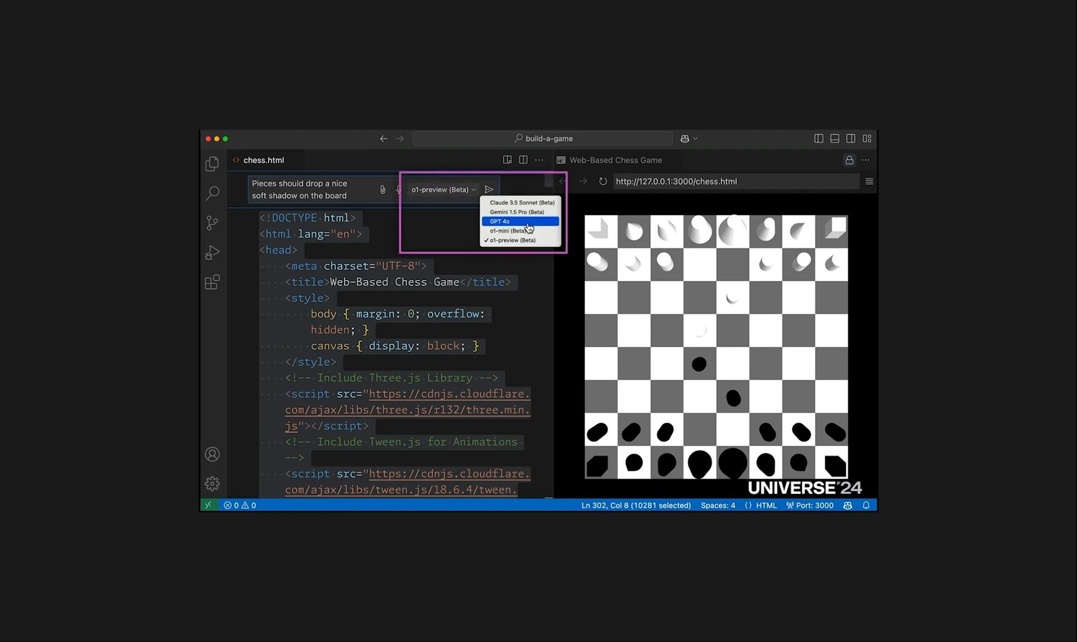
pyautogui.click(499, 221)
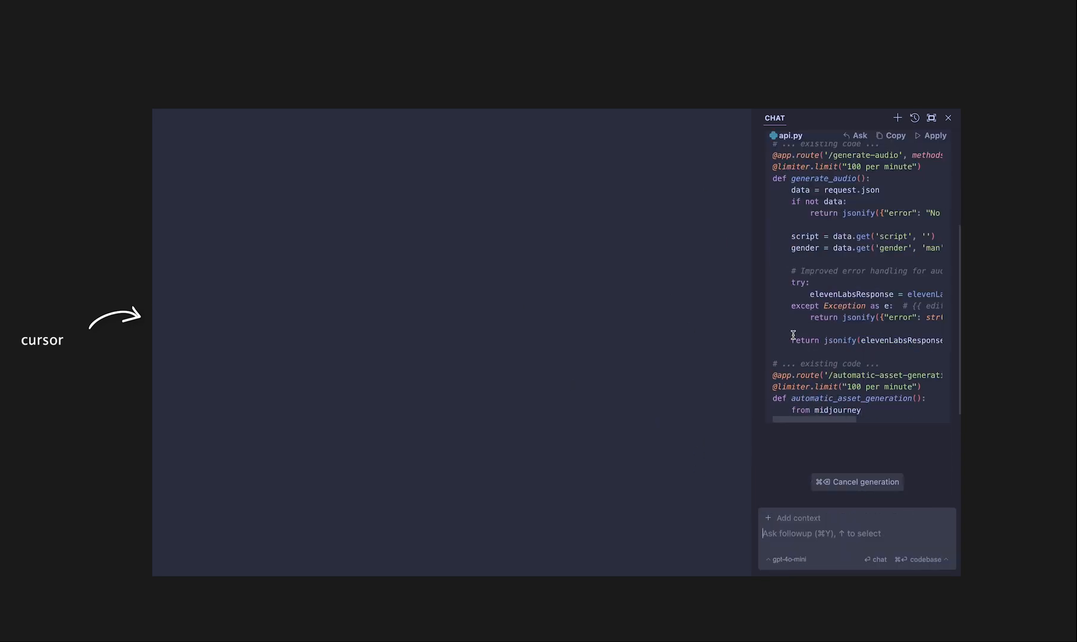
# Show api.py in the editor next to the chat's error-handling suggestions.
pyautogui.click(933, 302)
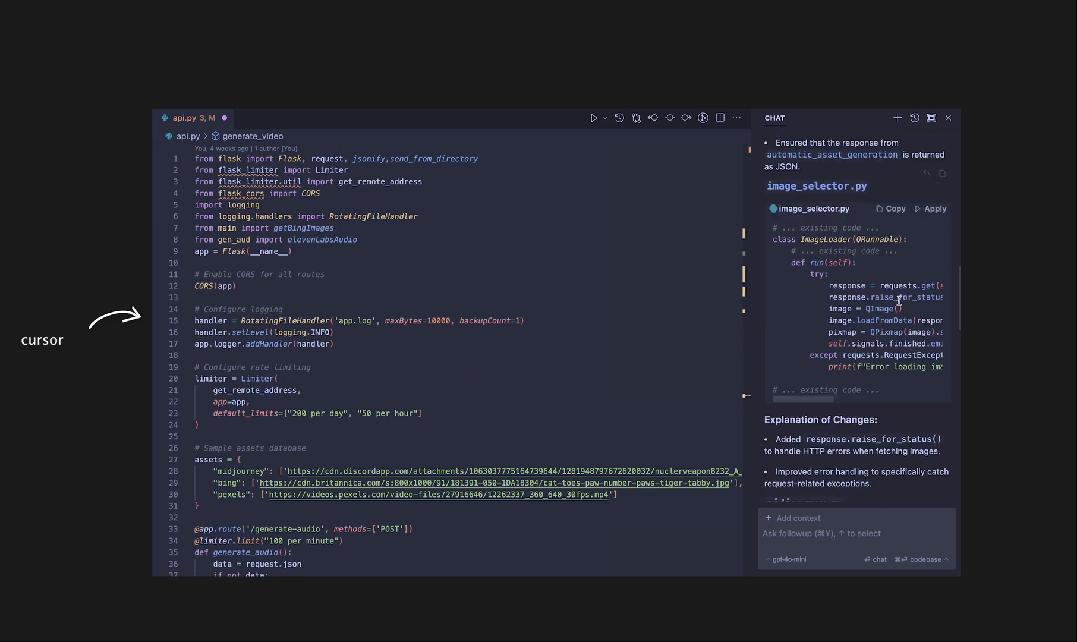
pyautogui.click(387, 118)
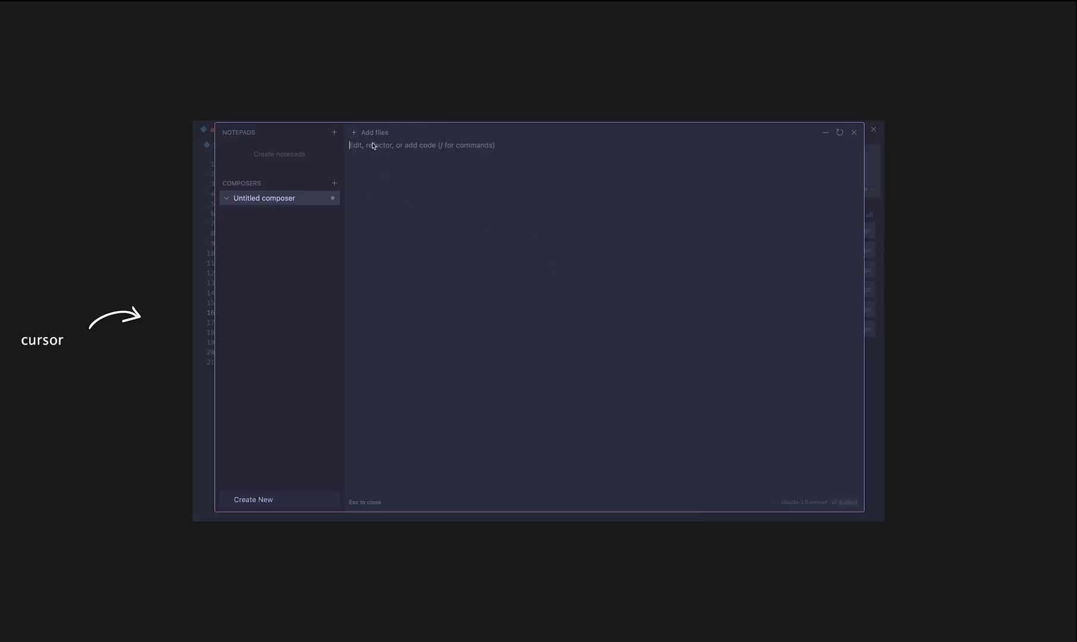
# Send the composer the request to refactor this code and make it better.
pyautogui.click(353, 132)
pyautogui.write('I want to refa')
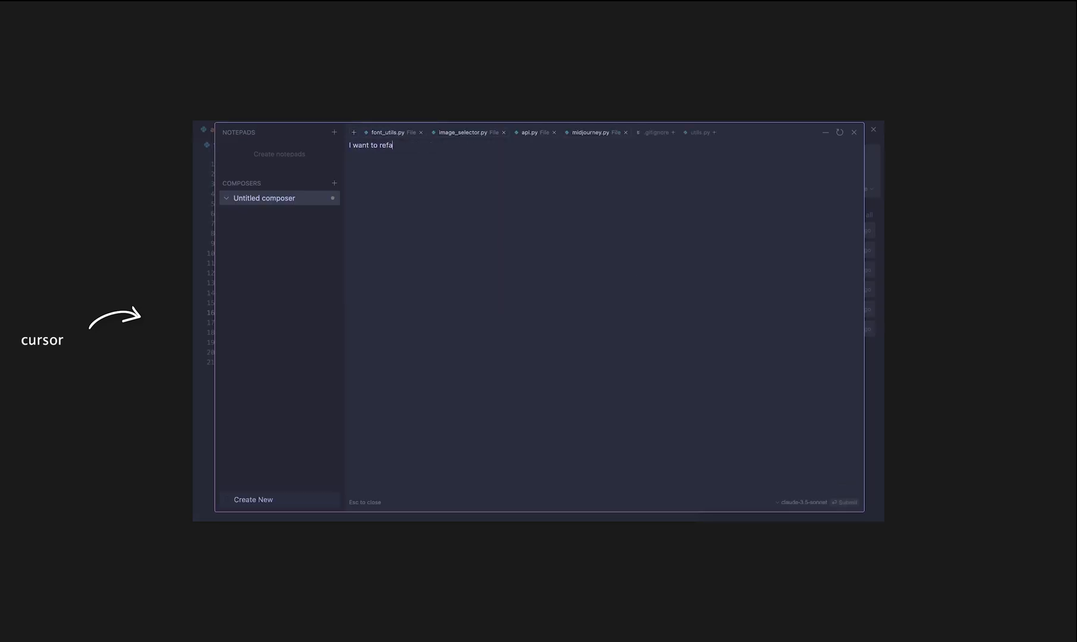
pyautogui.write('ctor this code and make it better')
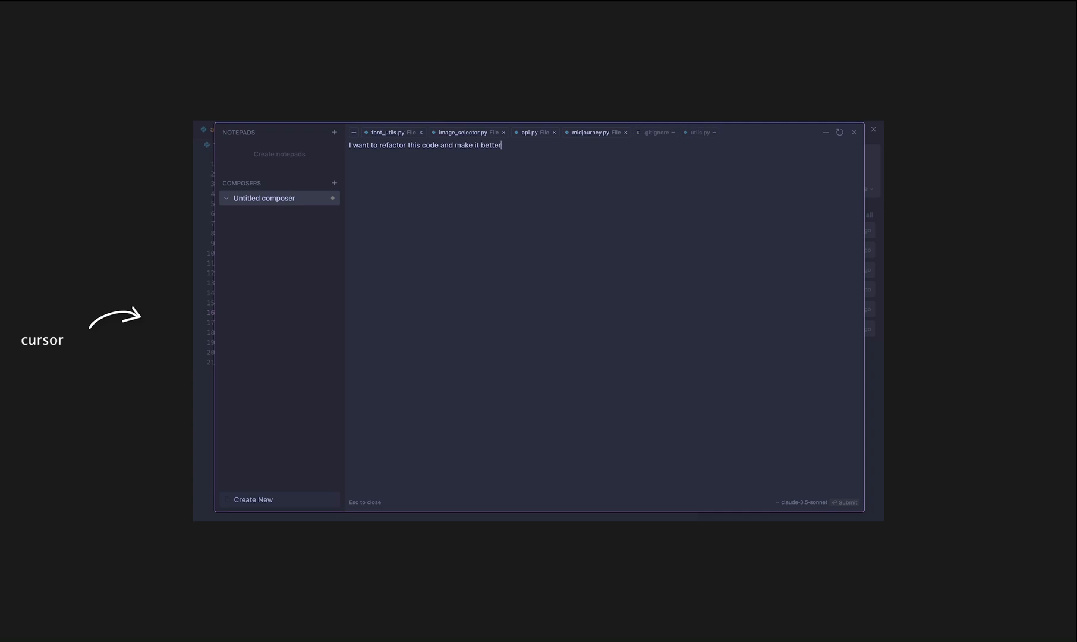
pyautogui.click(848, 502)
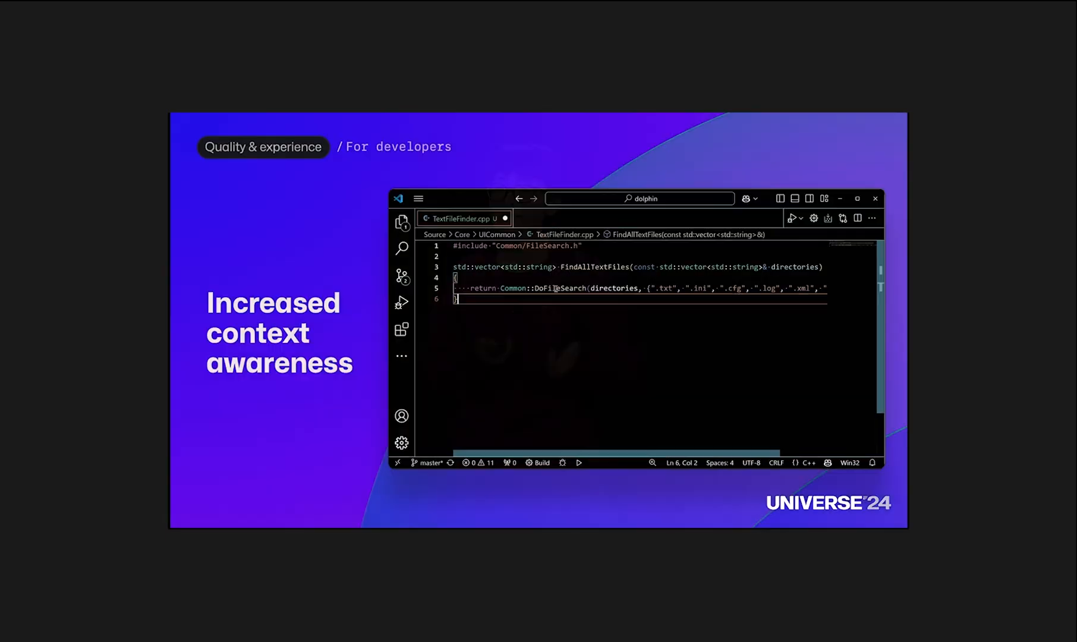
# Go to the DoFileSearch declaration in FileSearch.h via the context menu.
pyautogui.rightClick(555, 289)
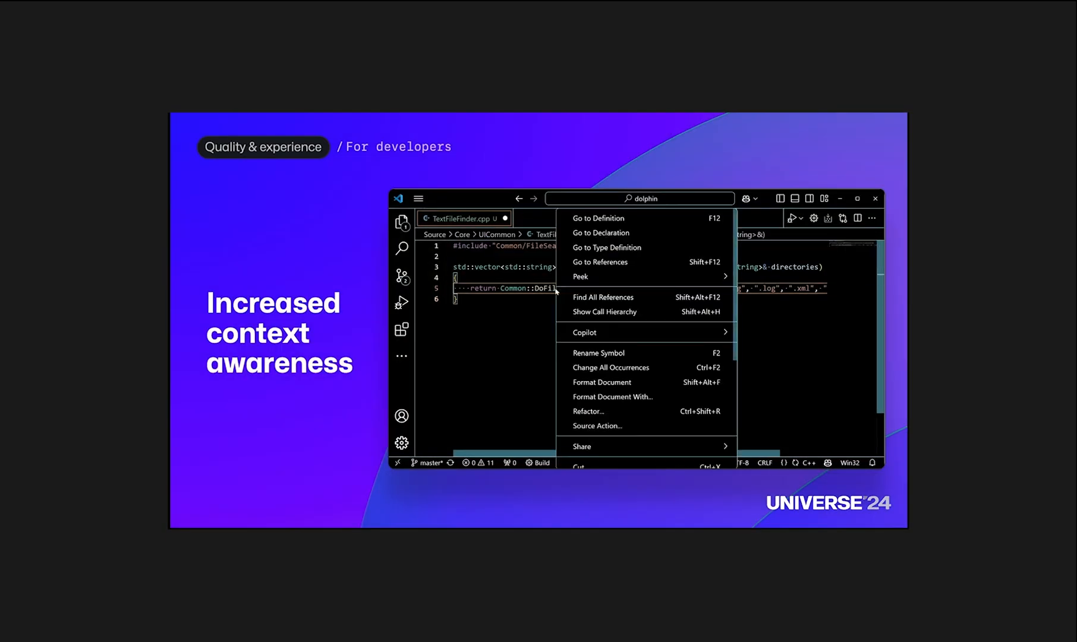
pyautogui.moveTo(618, 233)
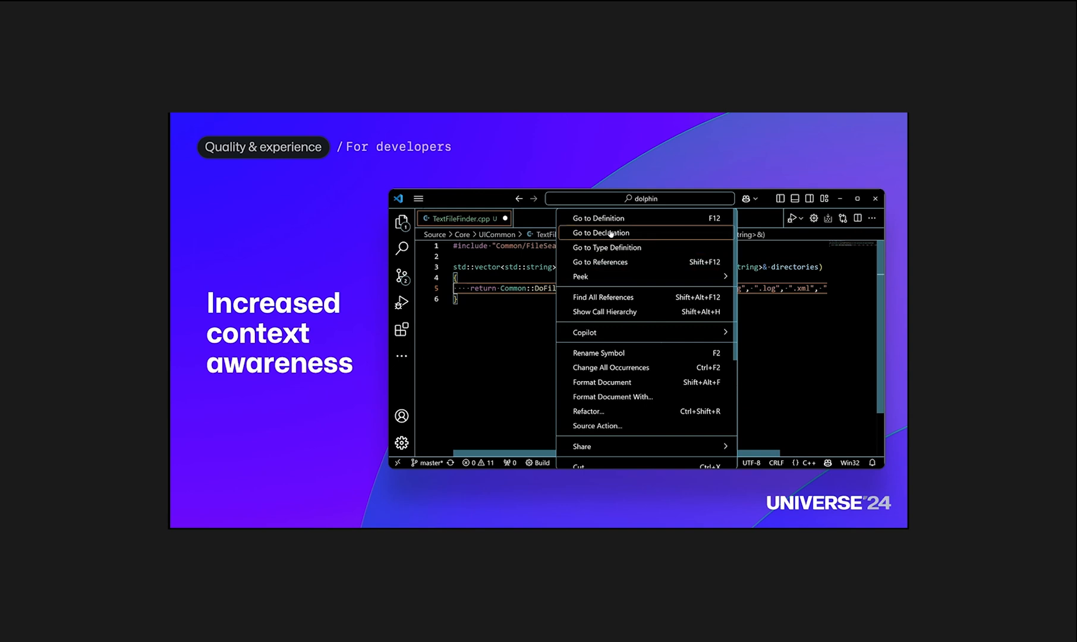
pyautogui.click(602, 232)
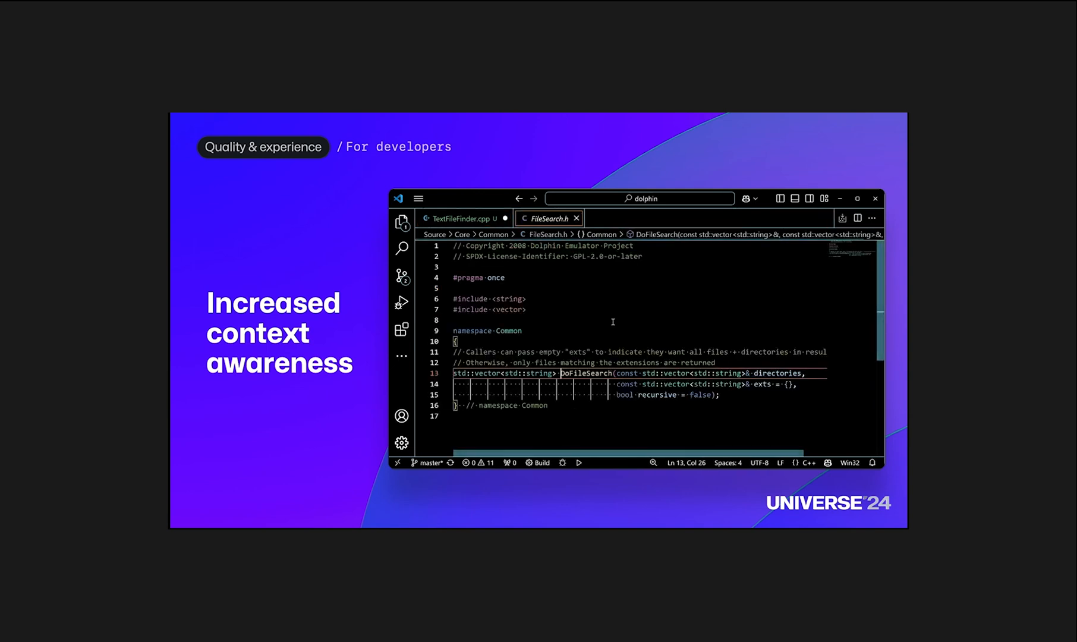
pyautogui.click(460, 218)
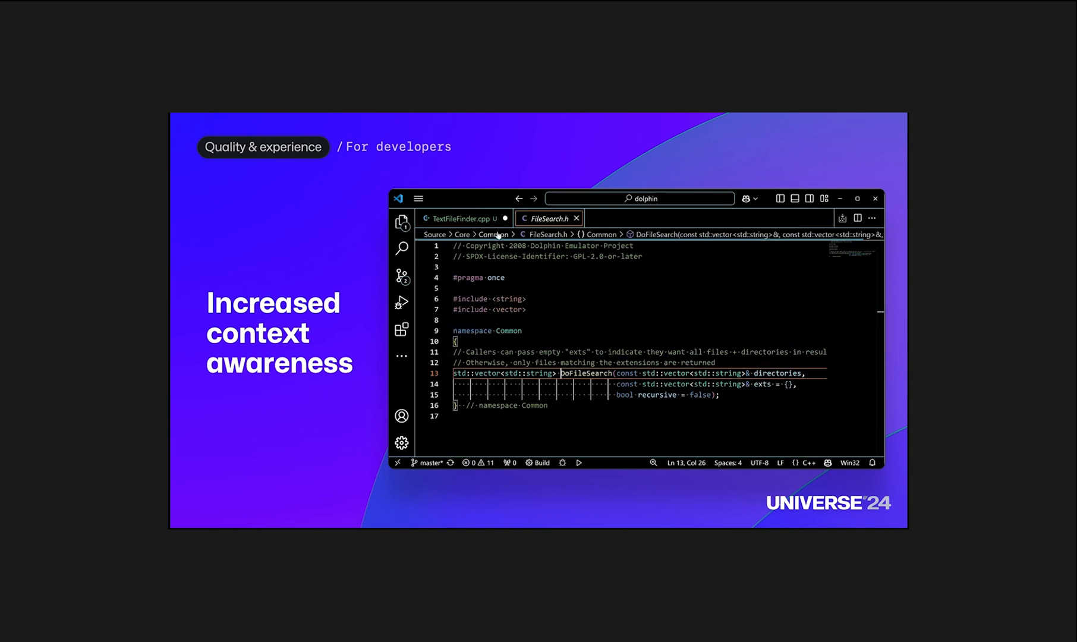
pyautogui.click(463, 218)
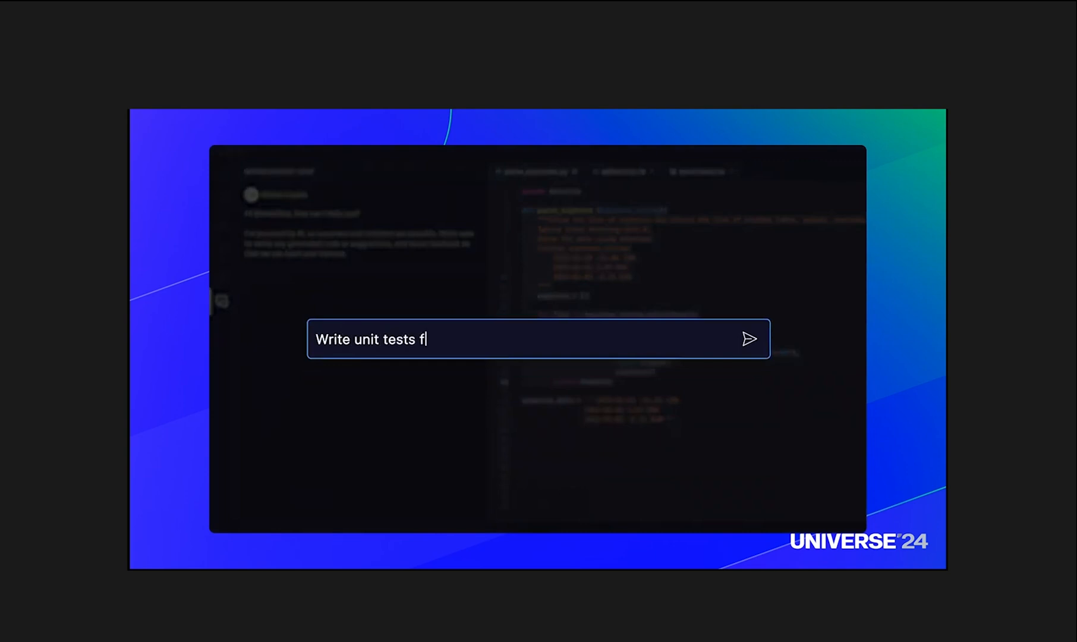
# Focus the Copilot chat input to begin a unit test request.
pyautogui.click(750, 338)
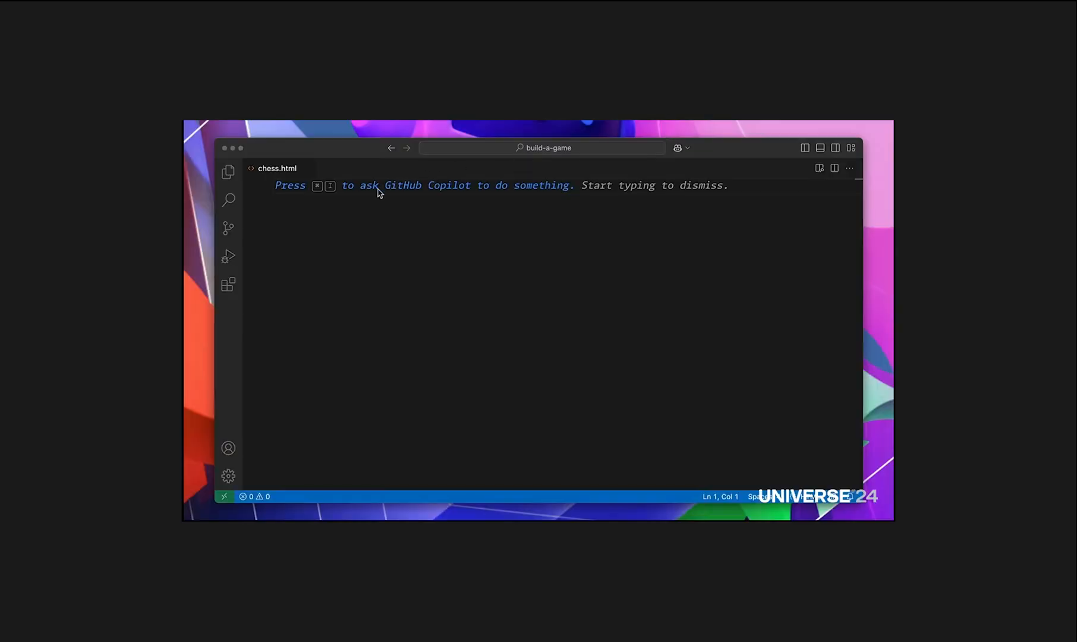
# Open inline chat with Cmd+I in empty chess.html and focus the Ask Copilot field.
pyautogui.press('cmd+i')
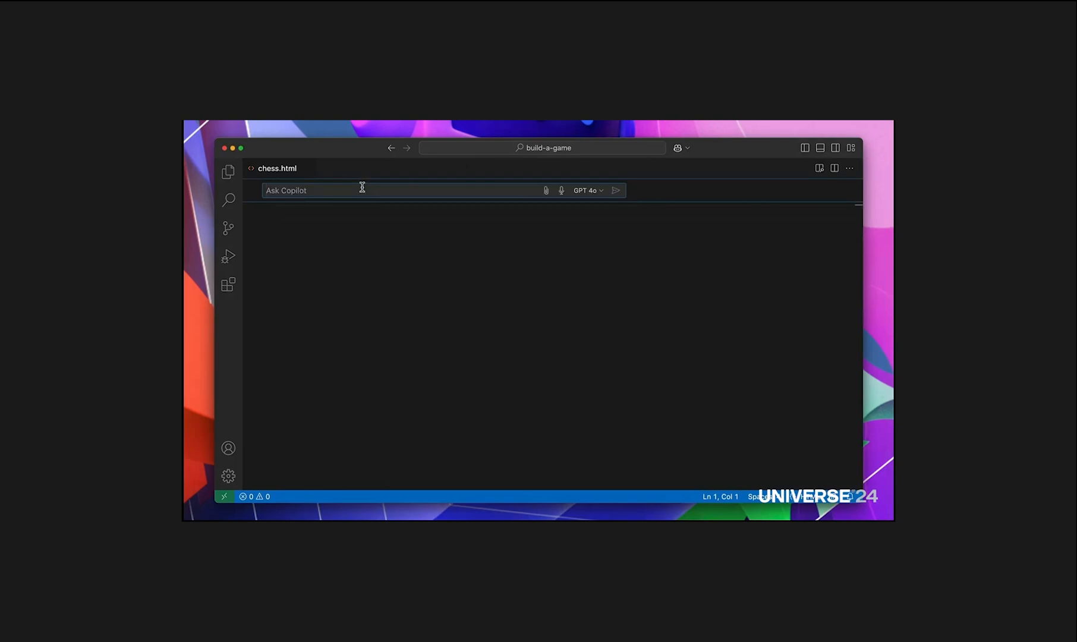
pyautogui.click(590, 177)
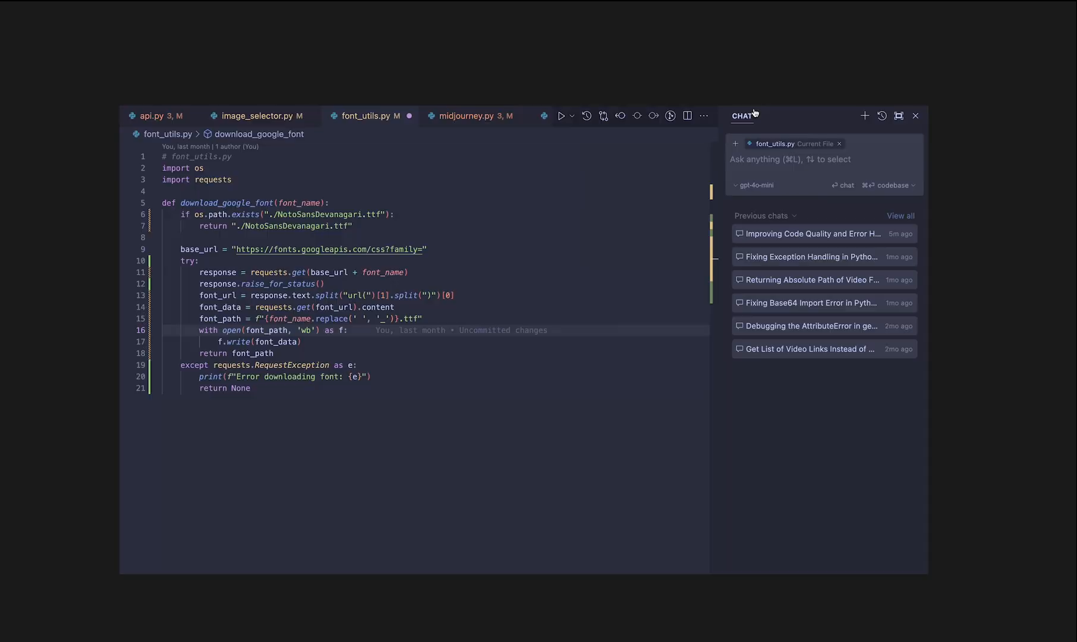
# Open the chat model list, close it, then reopen it with gpt-4o-mini checked.
pyautogui.click(754, 185)
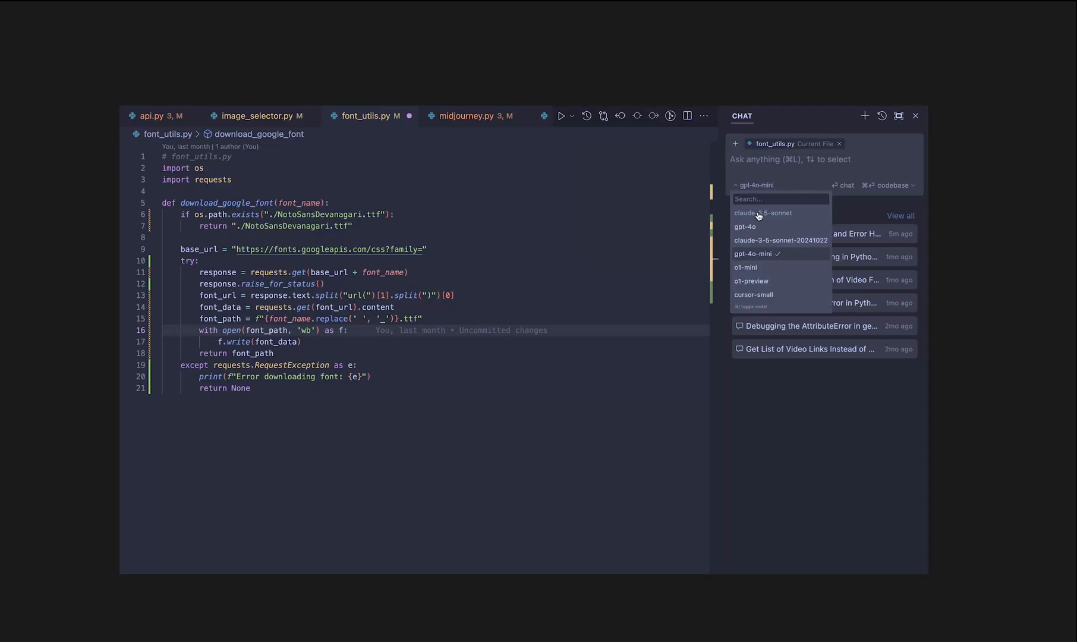
pyautogui.moveTo(758, 289)
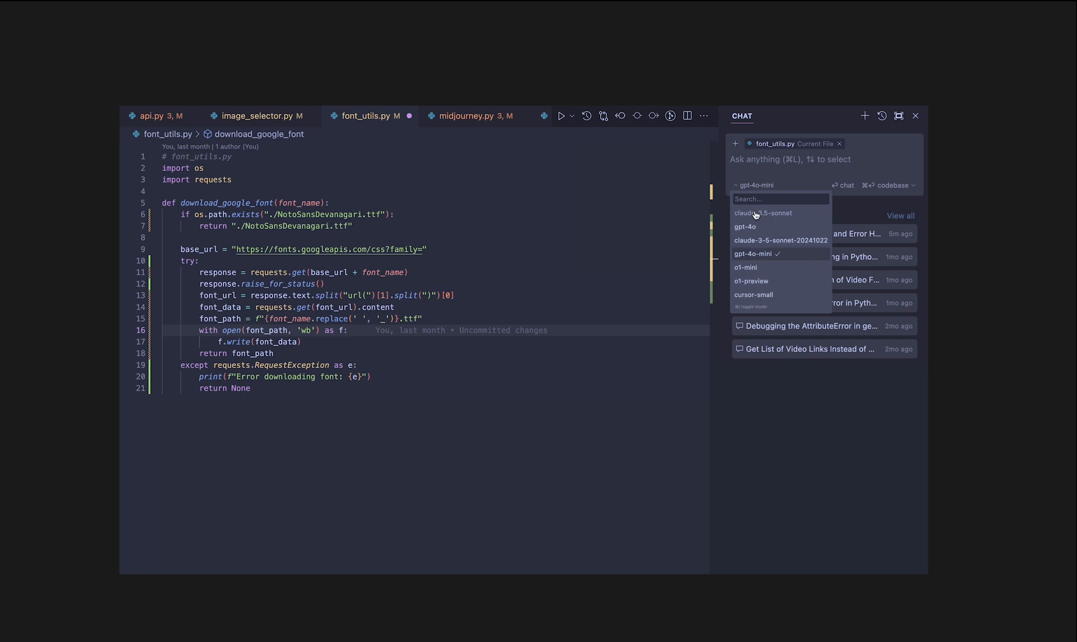
pyautogui.click(594, 350)
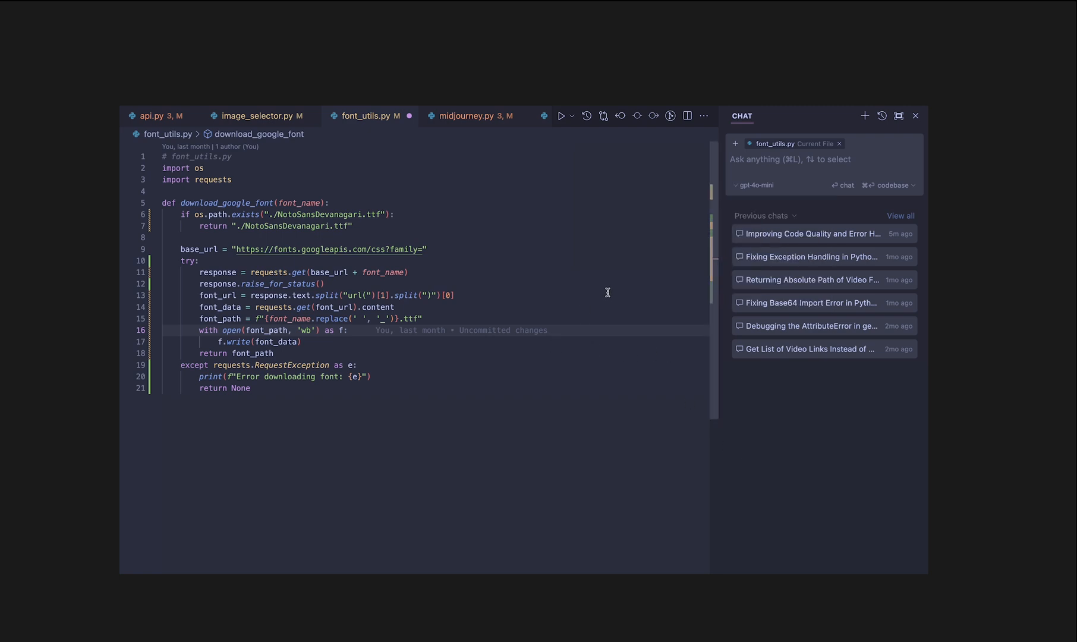
pyautogui.moveTo(754, 218)
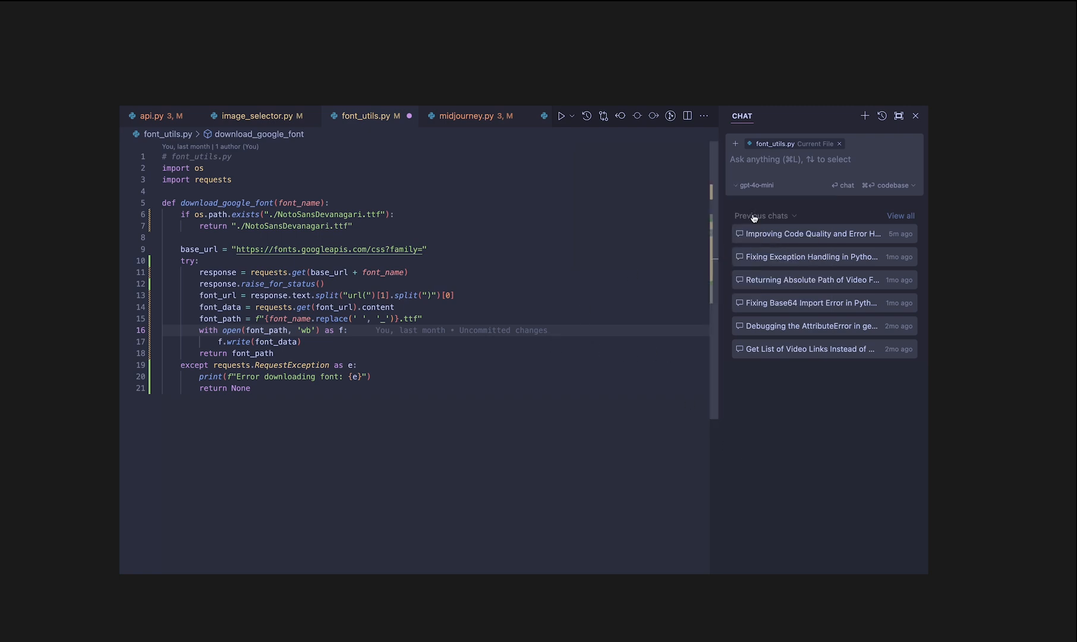
pyautogui.click(755, 185)
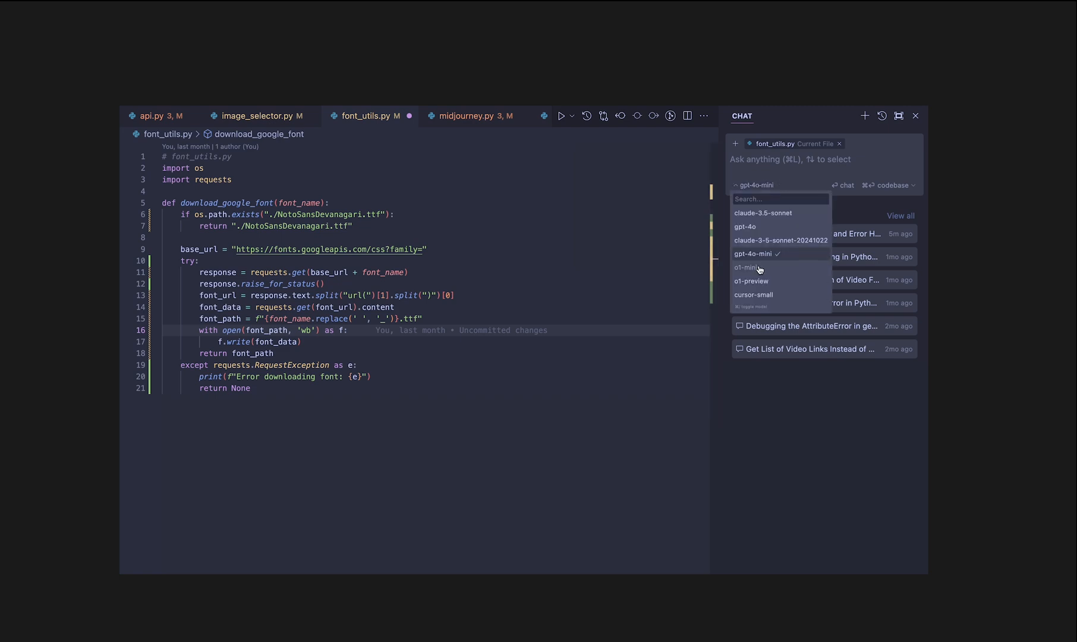